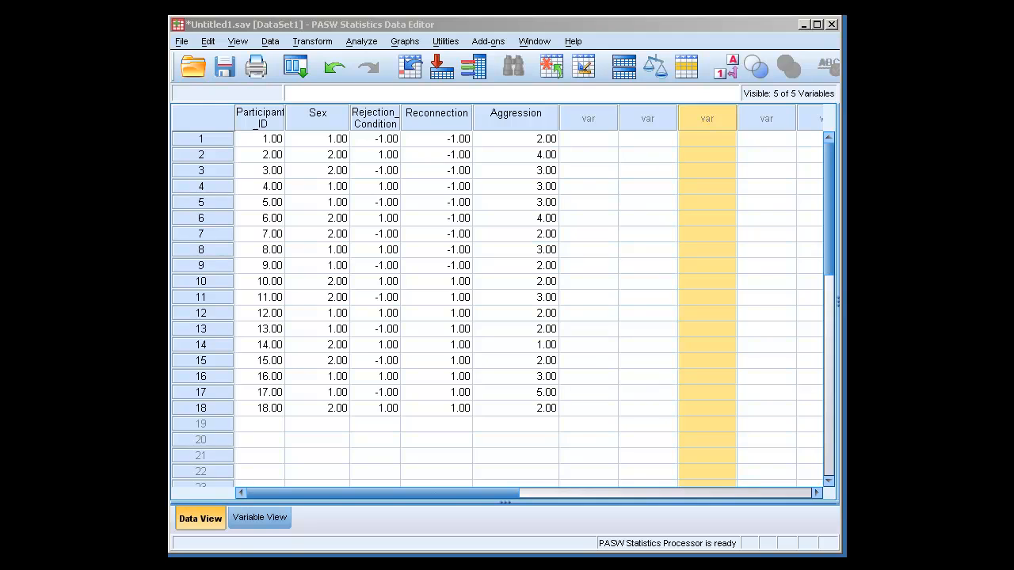
pyautogui.moveTo(537, 420)
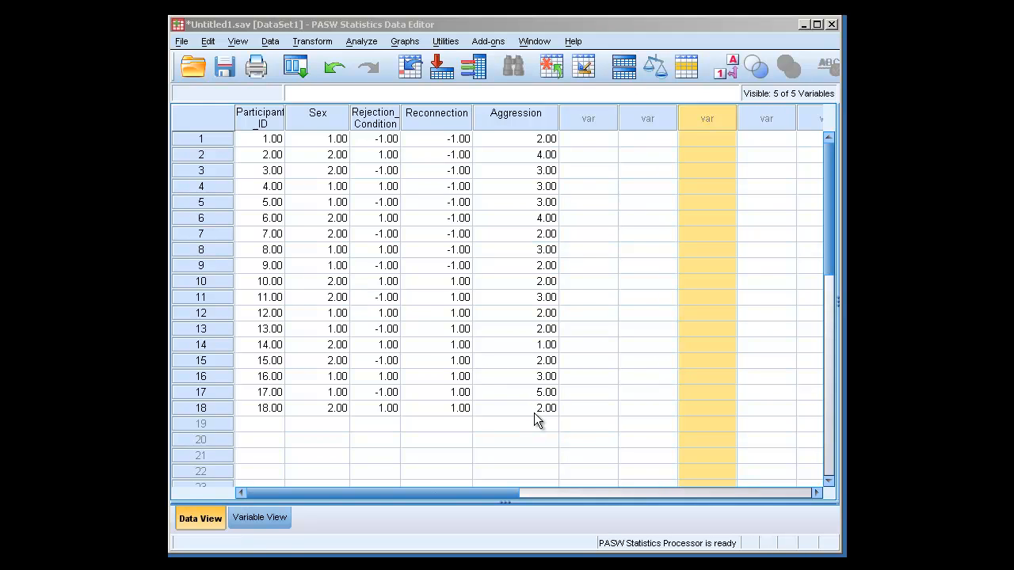
pyautogui.moveTo(529, 418)
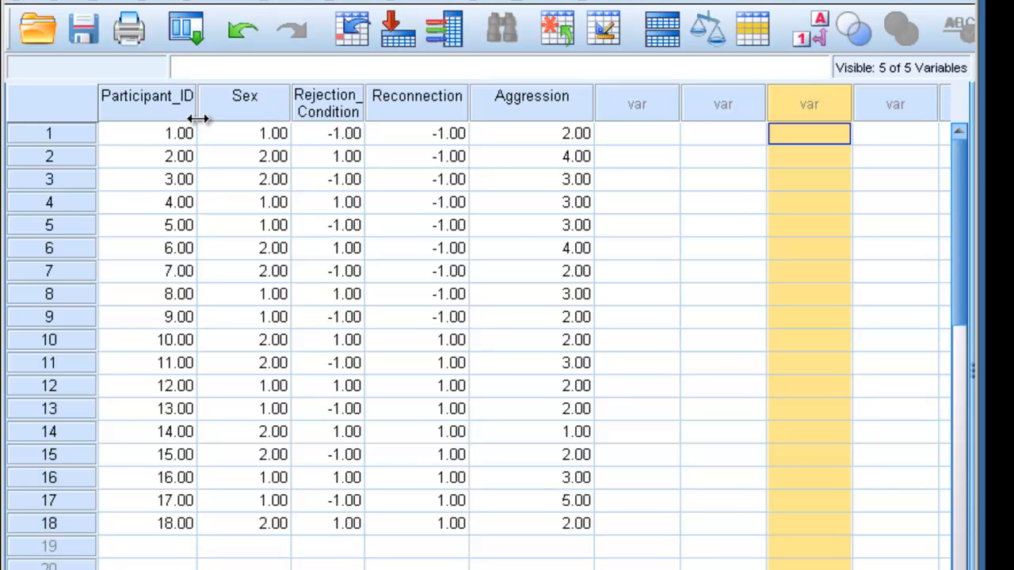
# Inspect Rejection_Condition values in Data View and widen its column to show the full name.
pyautogui.click(320, 103)
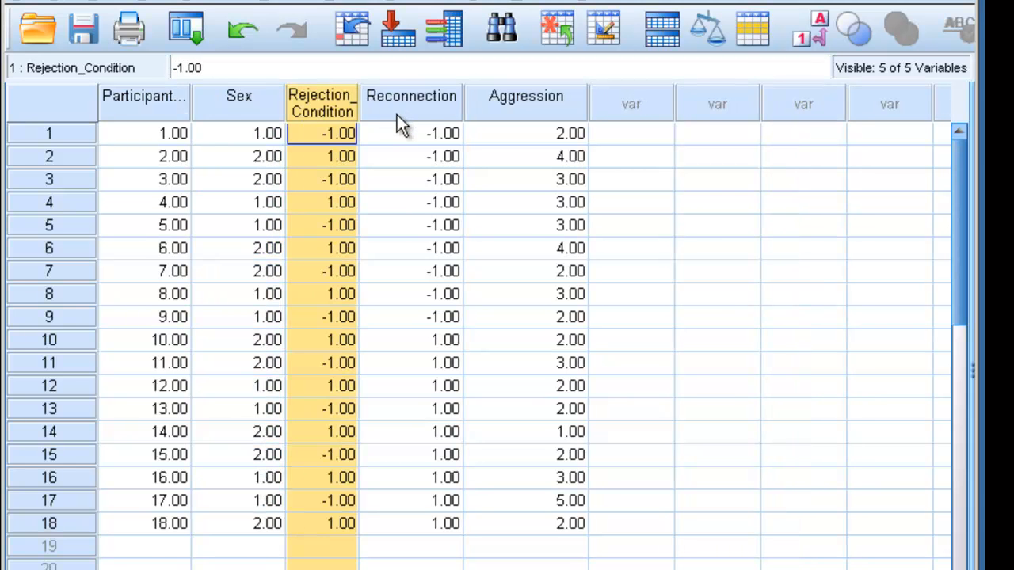
pyautogui.click(526, 203)
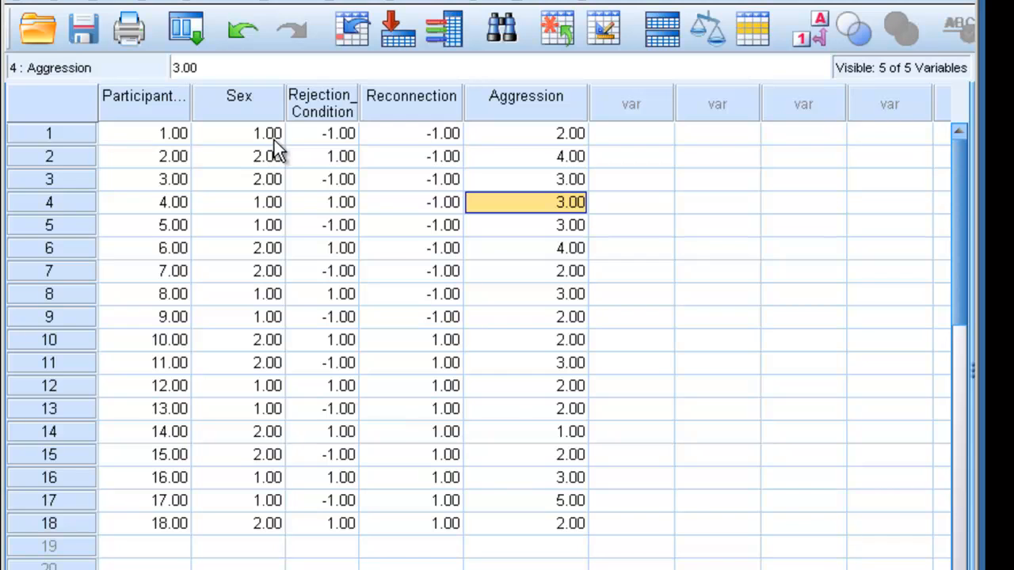
pyautogui.moveTo(266, 168)
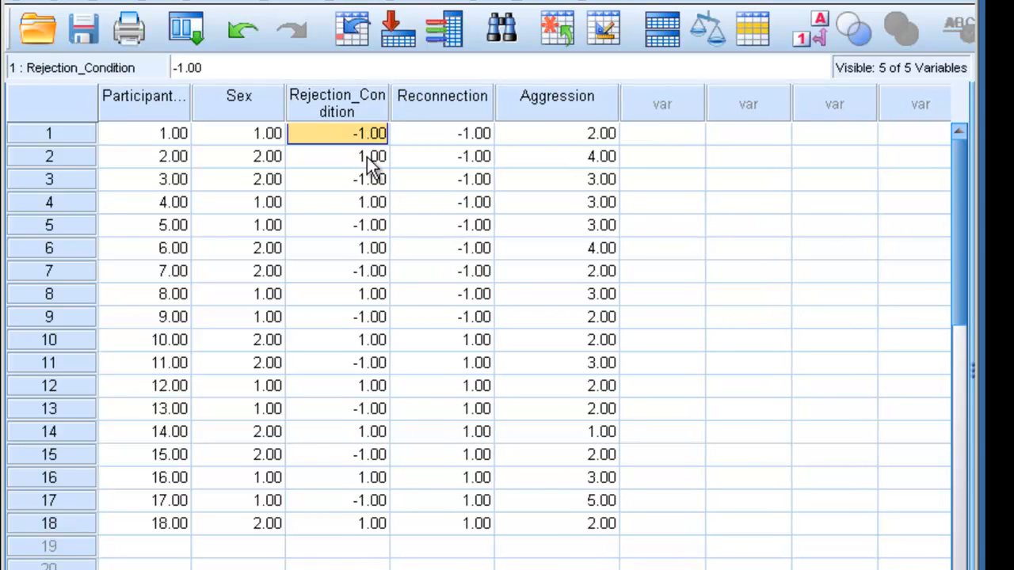
pyautogui.click(336, 157)
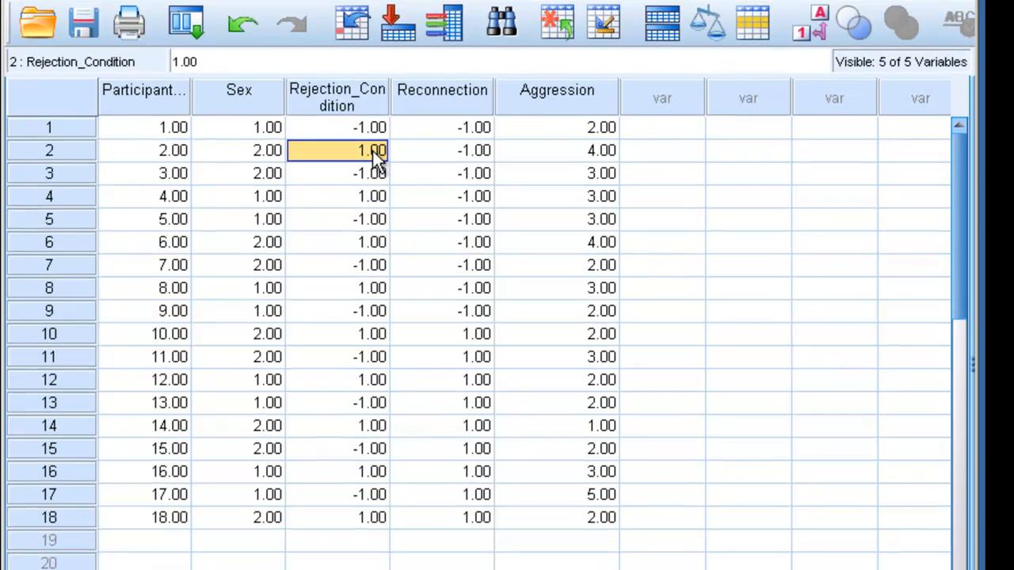
pyautogui.click(134, 523)
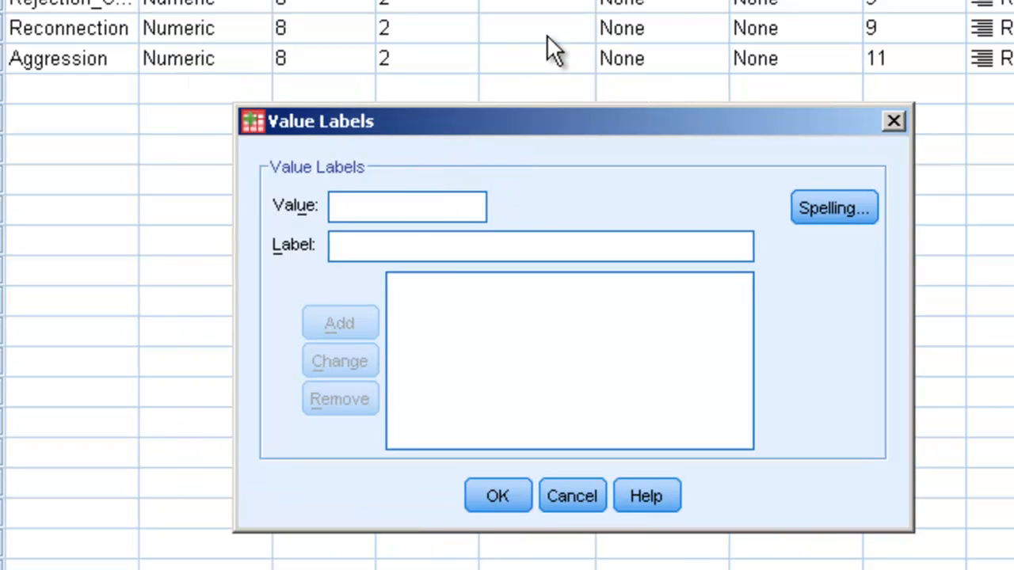
# Add the value label 1 = Male and begin typing the label for the second value.
pyautogui.write('1')
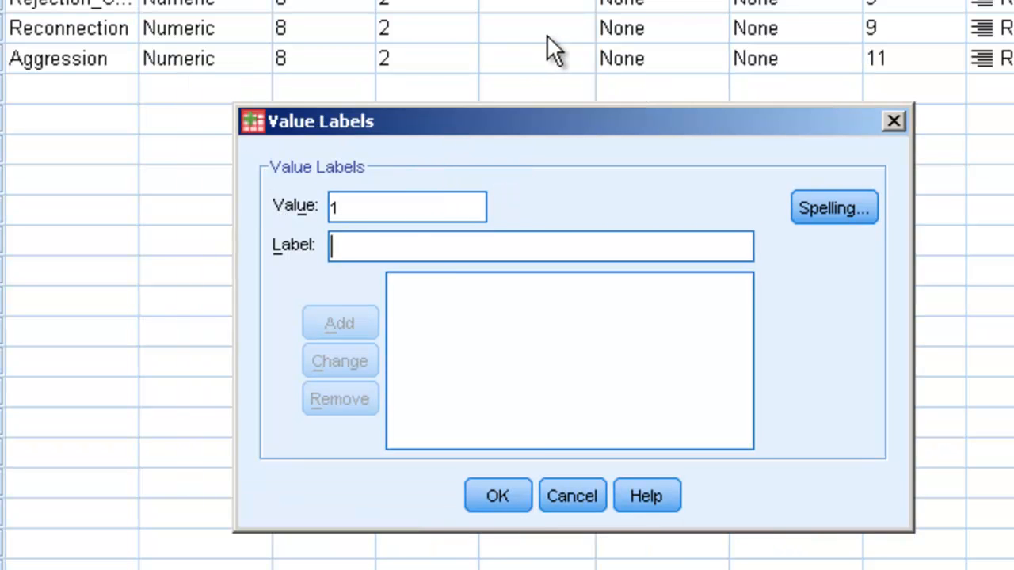
pyautogui.write('M')
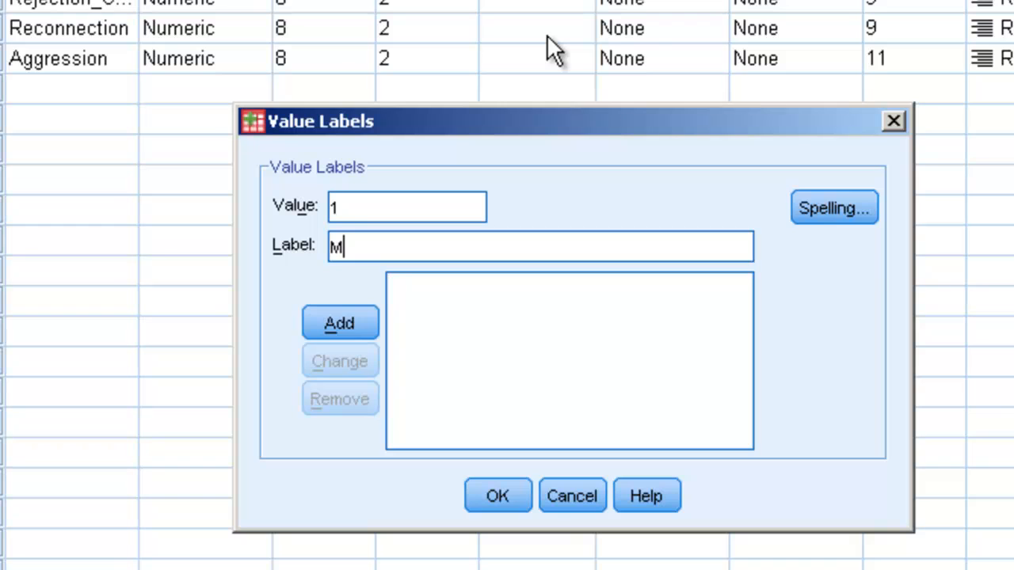
pyautogui.write('ale')
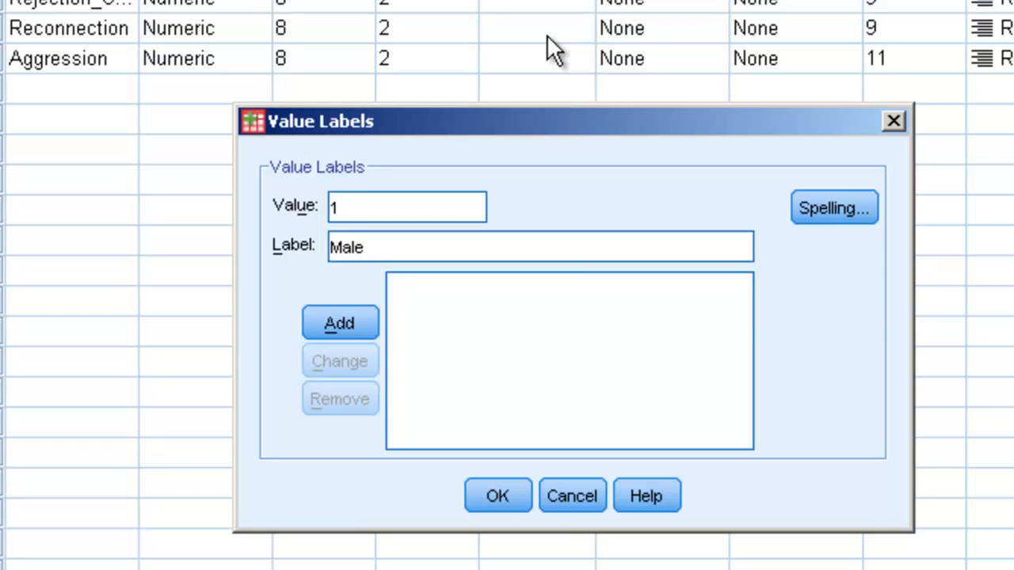
pyautogui.click(339, 323)
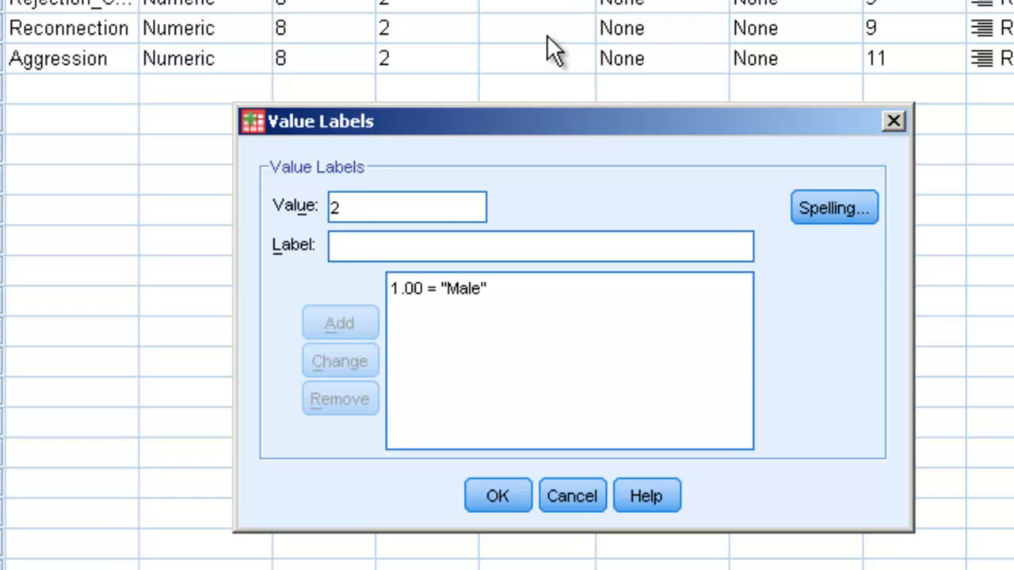
pyautogui.write('Wome')
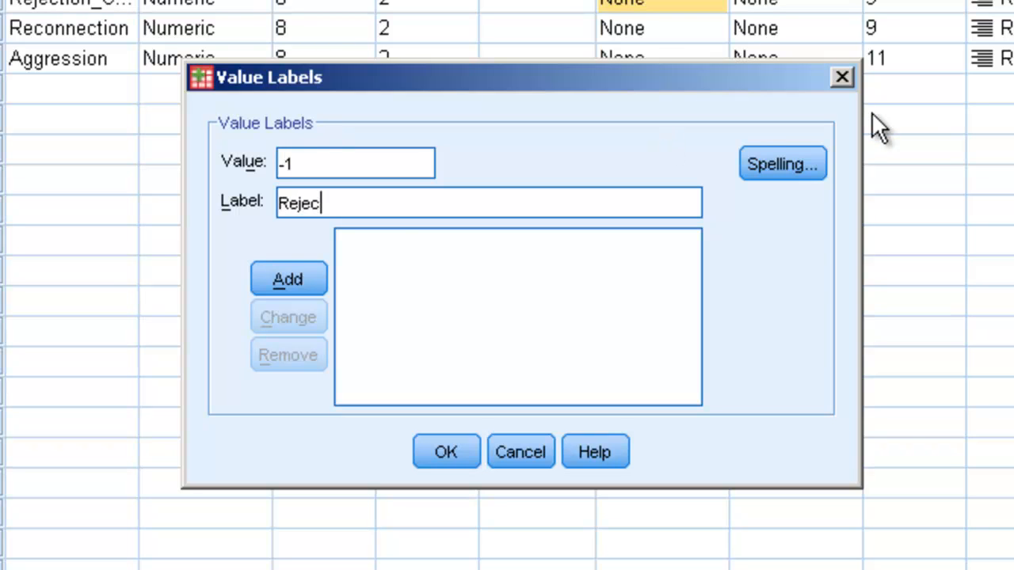
# Add labels -1 = Rejection and 1 = Inclusion for Rejection_Condition and confirm the dialog.
pyautogui.click(288, 279)
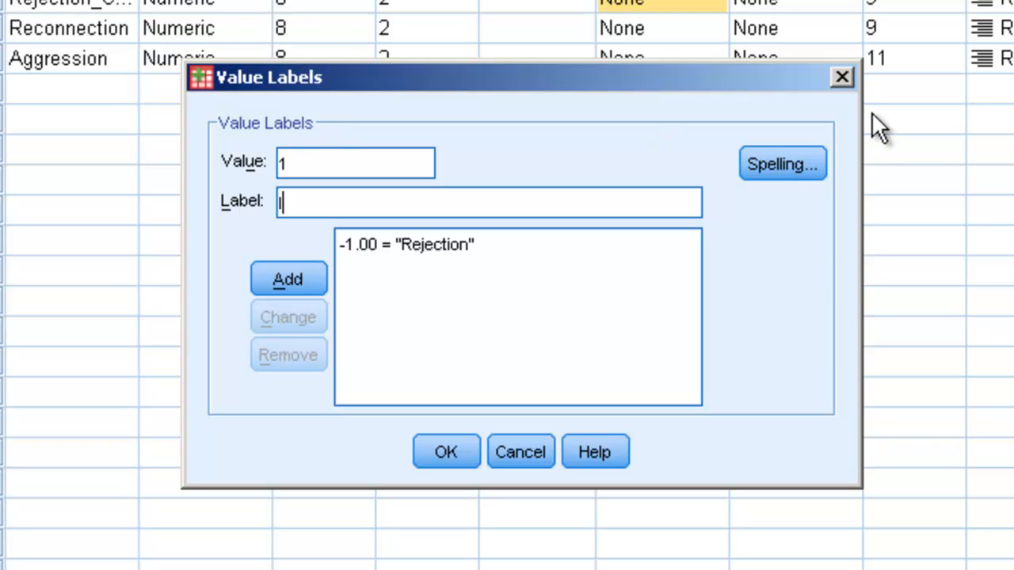
pyautogui.click(288, 279)
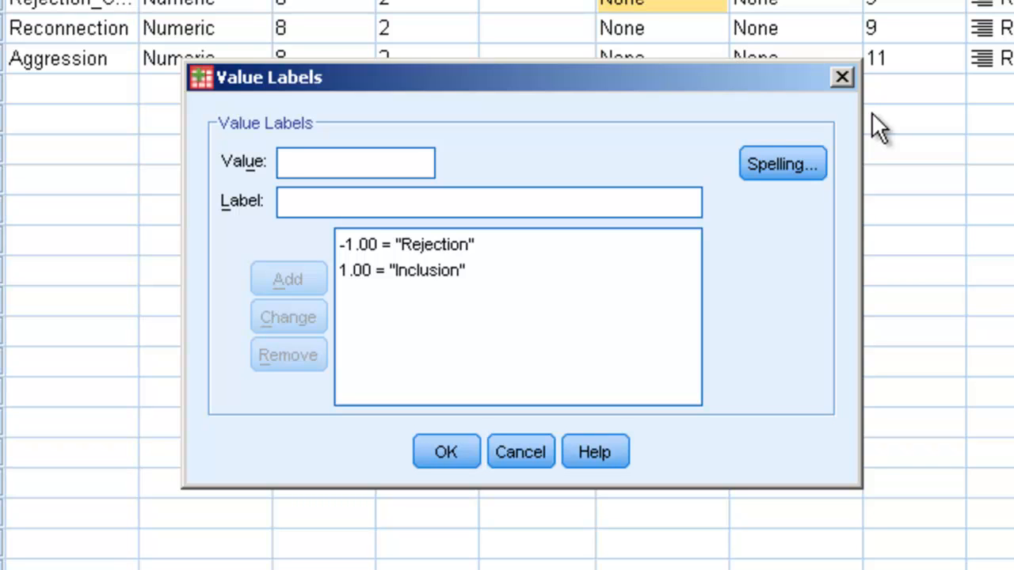
pyautogui.click(355, 161)
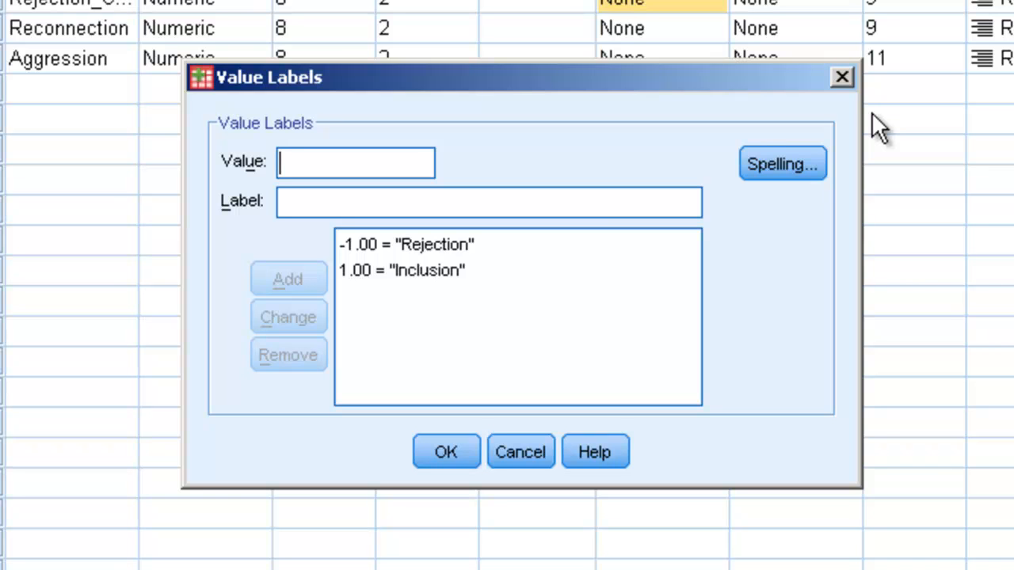
pyautogui.moveTo(578, 61)
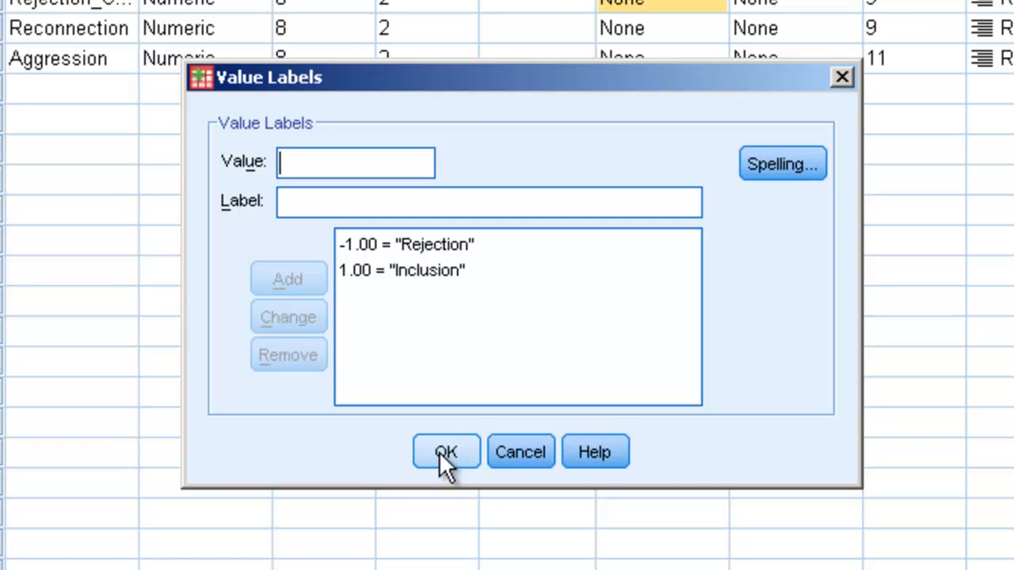
pyautogui.click(445, 451)
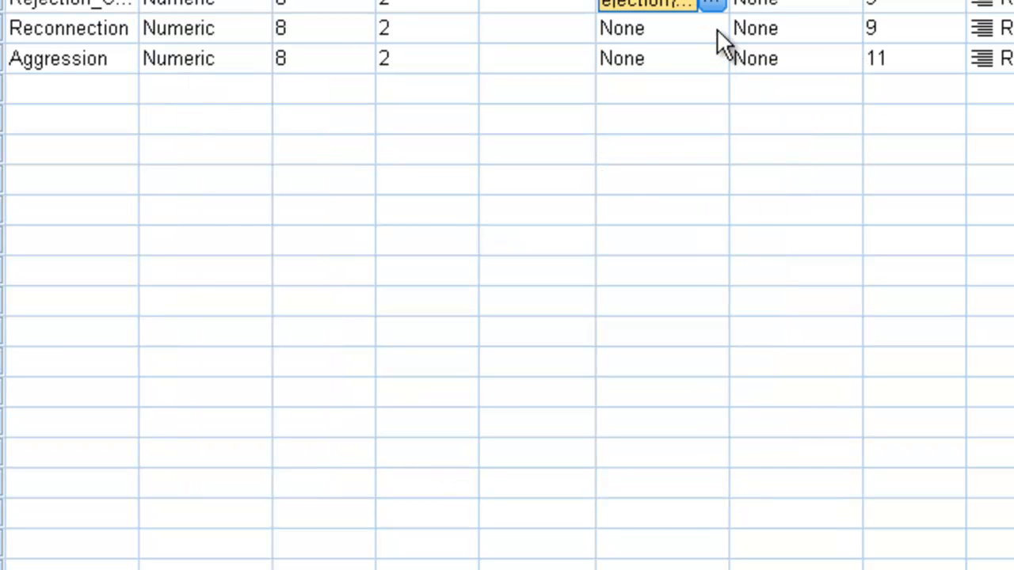
# Add labels -1 = No Reconnection and 1 = Reconnection for Reconnection and confirm the dialog.
pyautogui.click(711, 3)
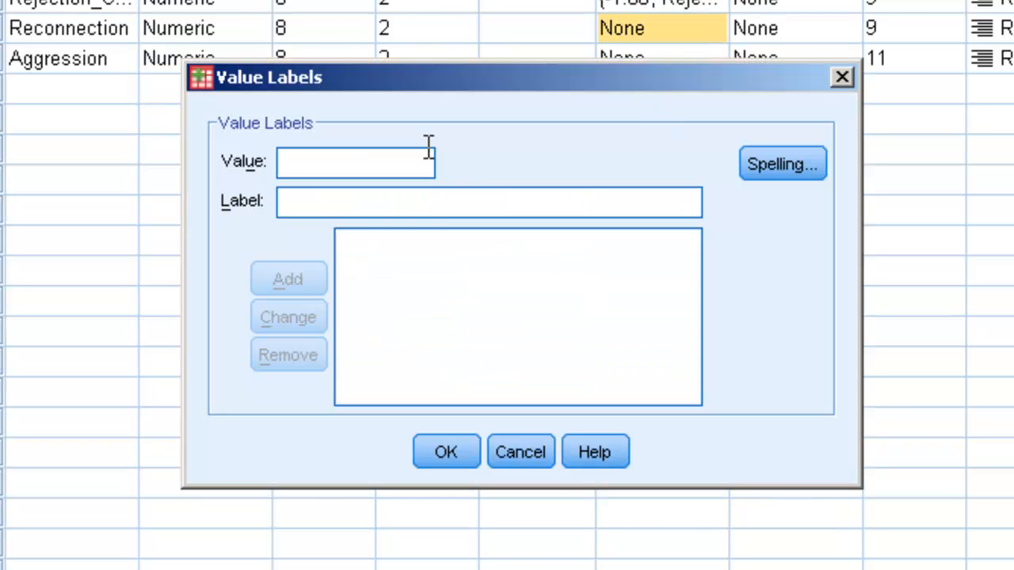
pyautogui.write('No Rec')
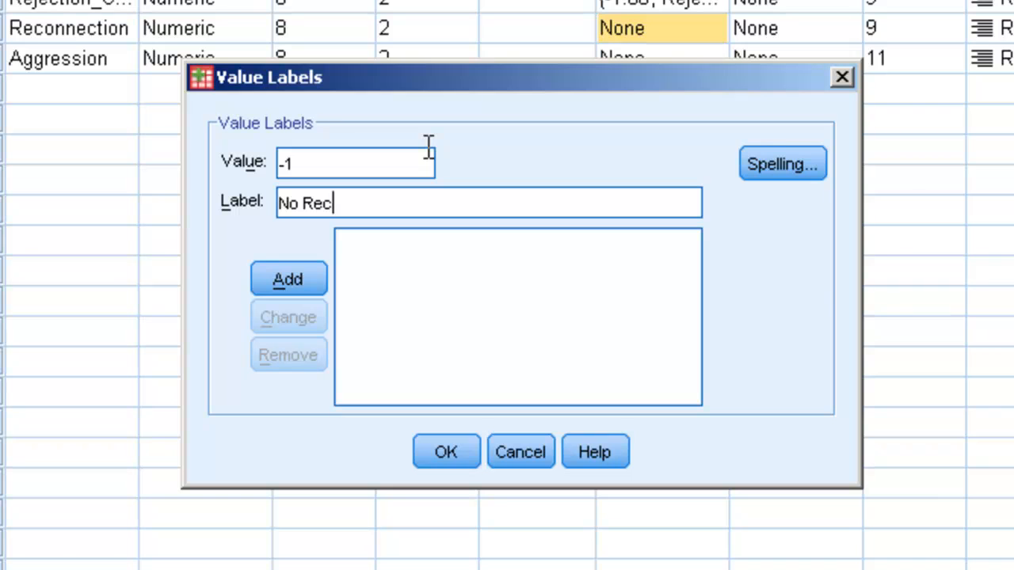
pyautogui.click(288, 278)
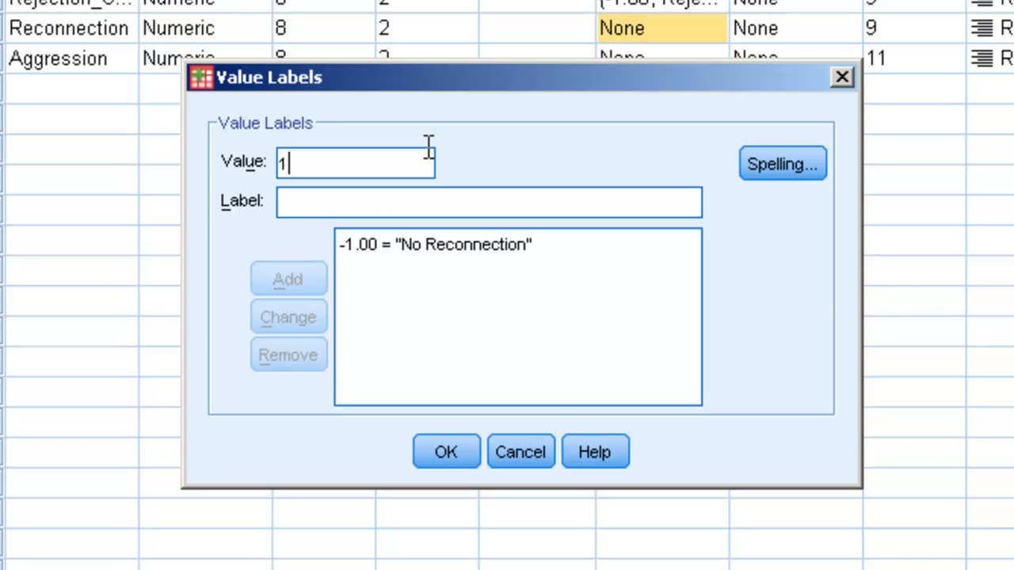
pyautogui.write('Reconne')
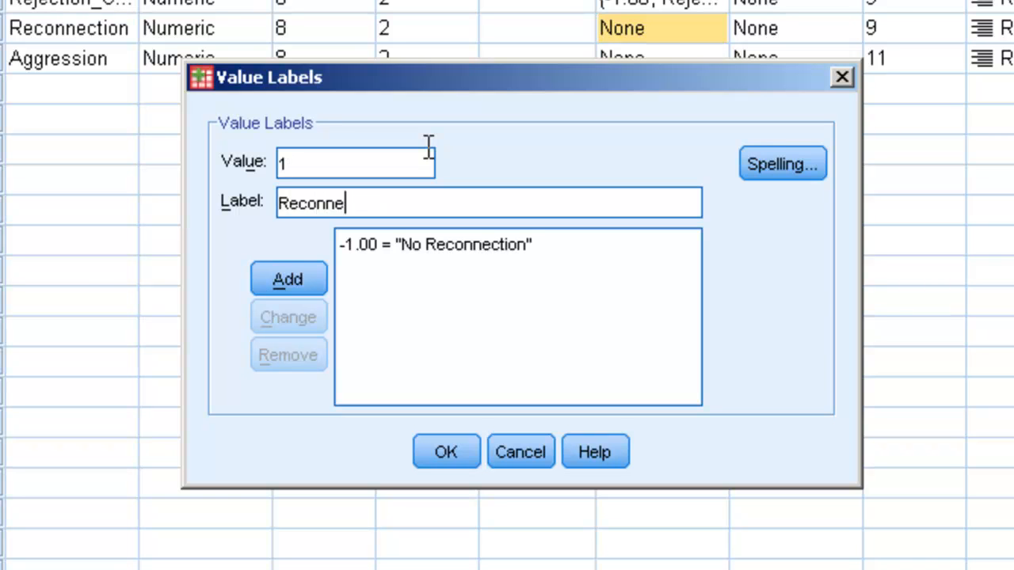
pyautogui.click(288, 279)
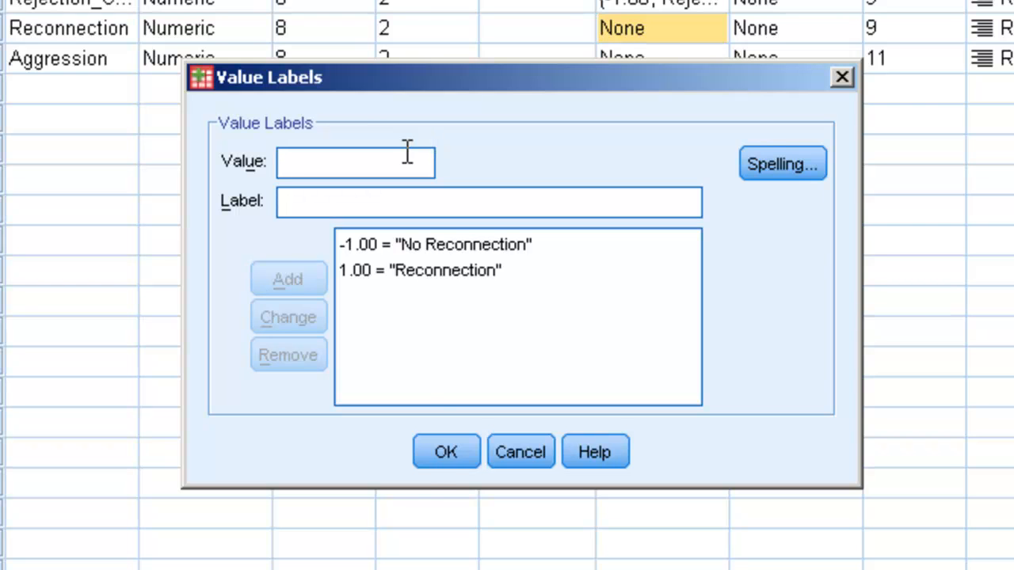
pyautogui.click(279, 38)
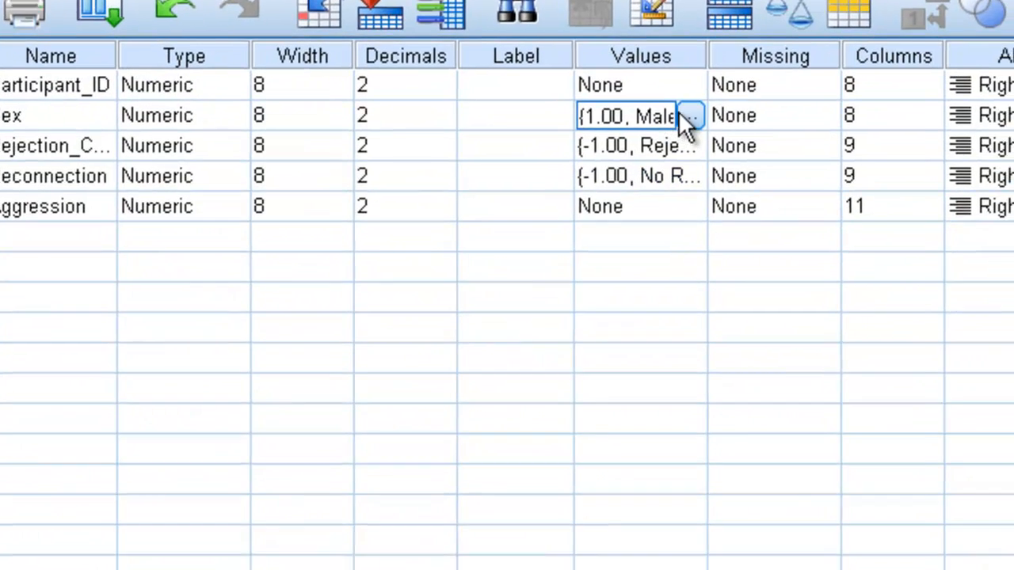
pyautogui.click(687, 116)
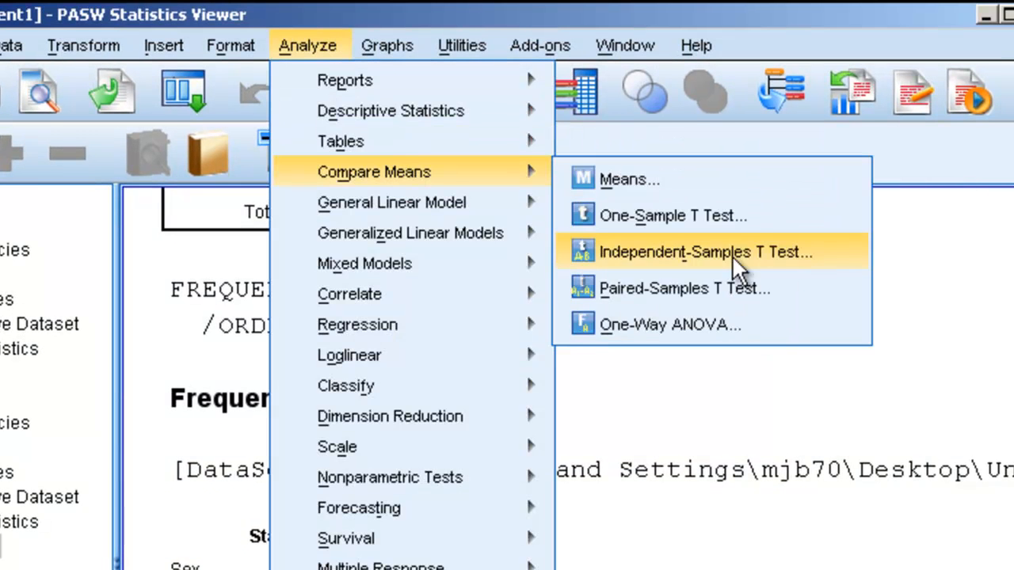
# Run an independent-samples t-test of Aggression by Sex and review the Group Statistics output.
pyautogui.click(703, 250)
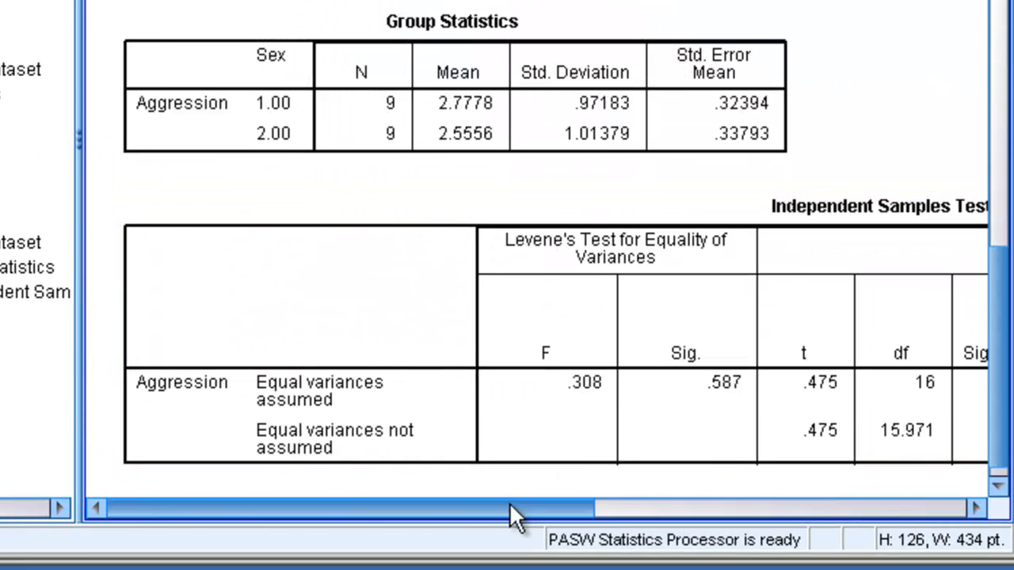
pyautogui.moveTo(514, 507); pyautogui.dragTo(760, 507)
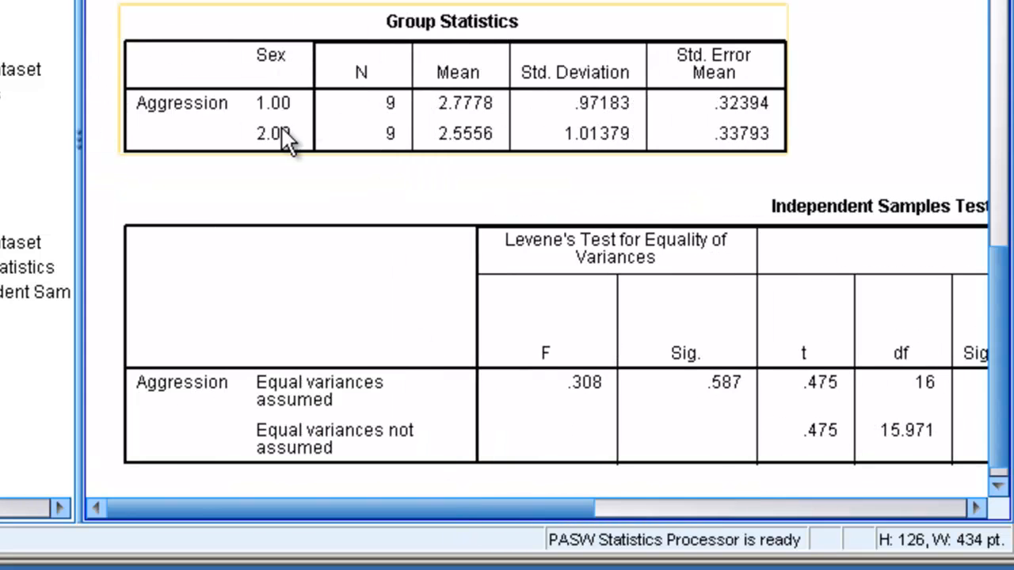
pyautogui.moveTo(282, 155)
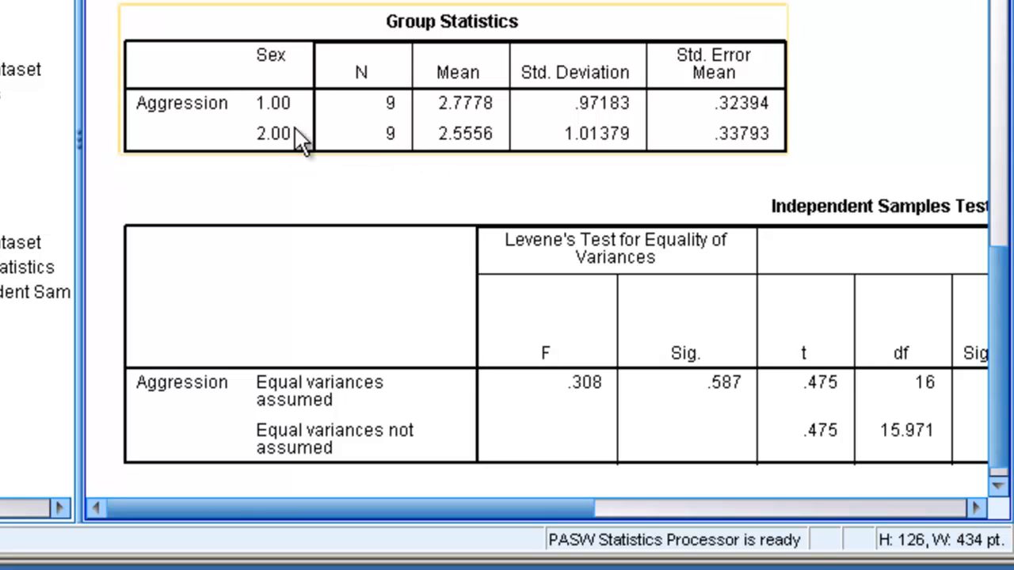
pyautogui.moveTo(444, 111)
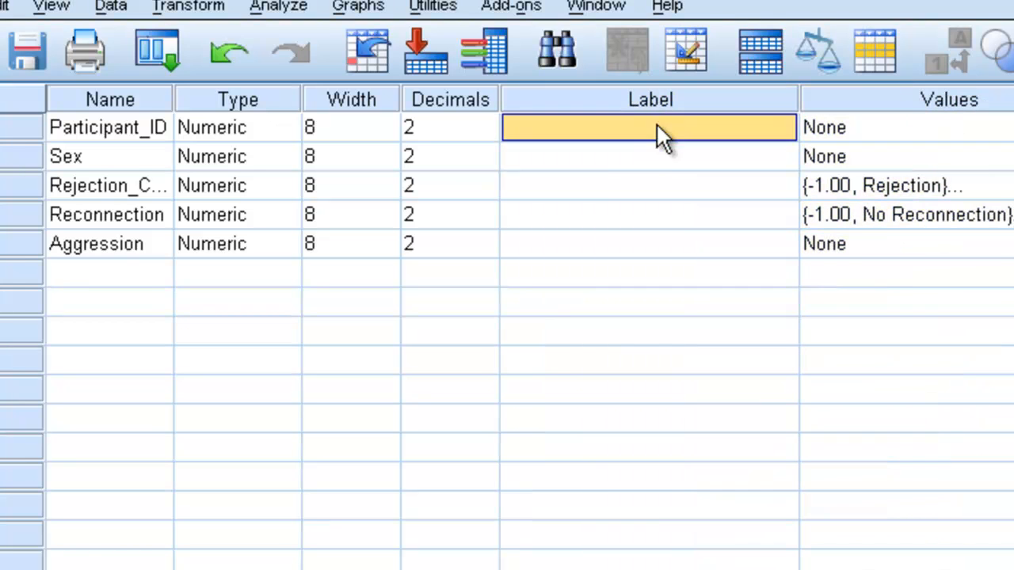
# Enter 'Amount of Hot Sauce Allocated' as the variable label for Aggression.
pyautogui.click(108, 215)
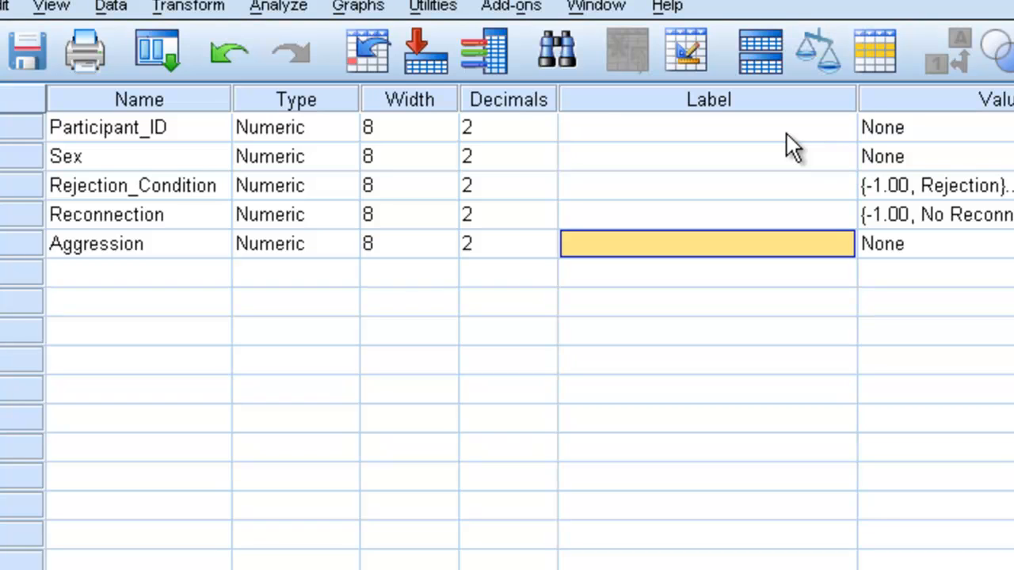
pyautogui.write('Amopunt of Hot Sauce Allocated')
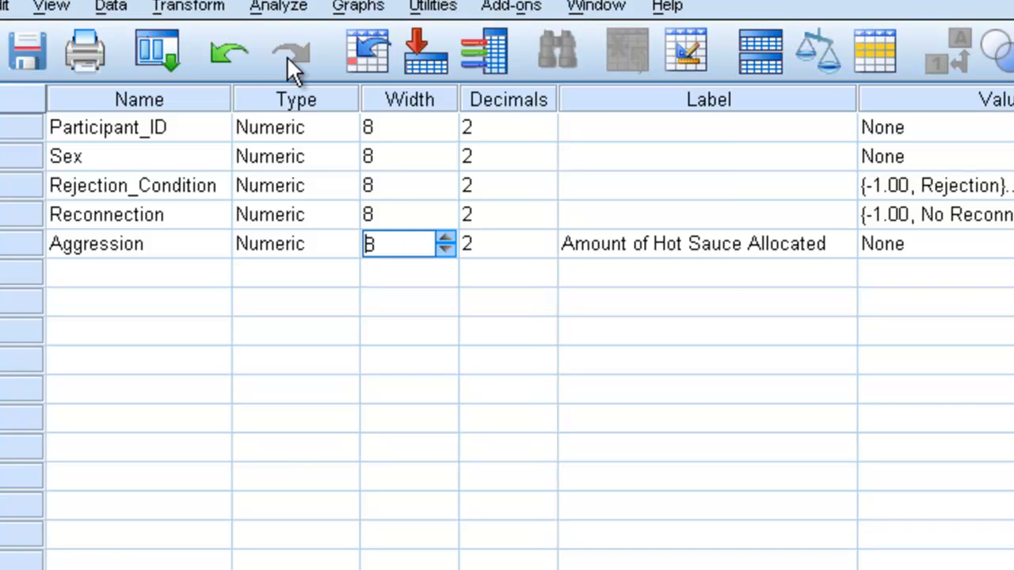
# Rerun the t-test of Aggression grouped by Sex(1 2) and inspect the new output.
pyautogui.click(278, 6)
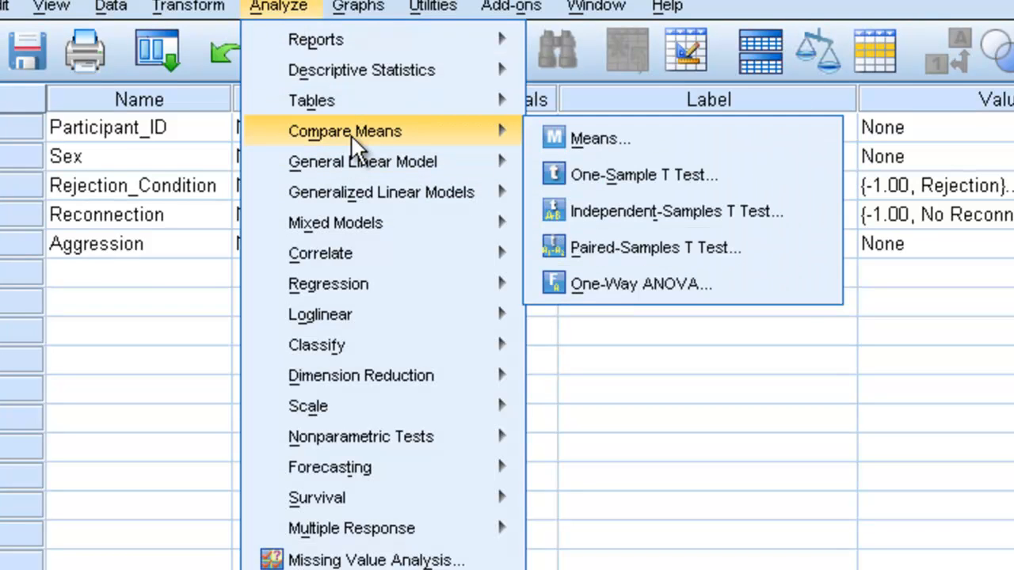
pyautogui.moveTo(363, 162)
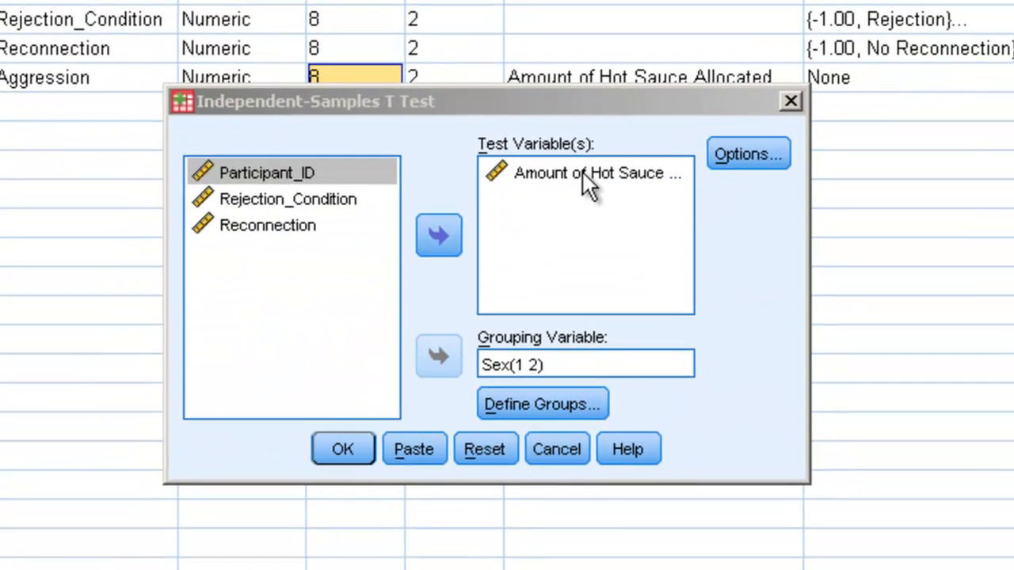
pyautogui.click(342, 450)
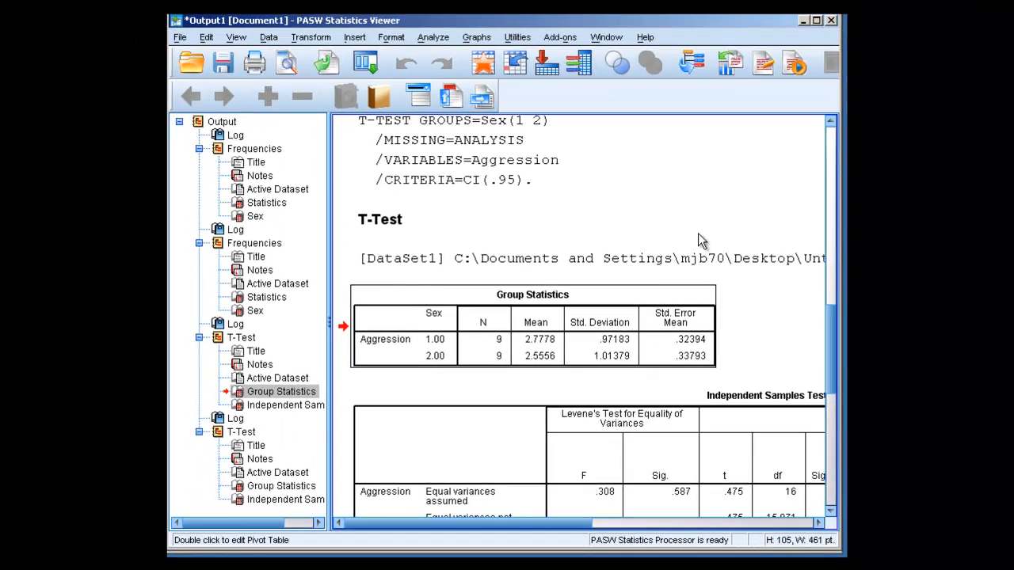
pyautogui.click(380, 219)
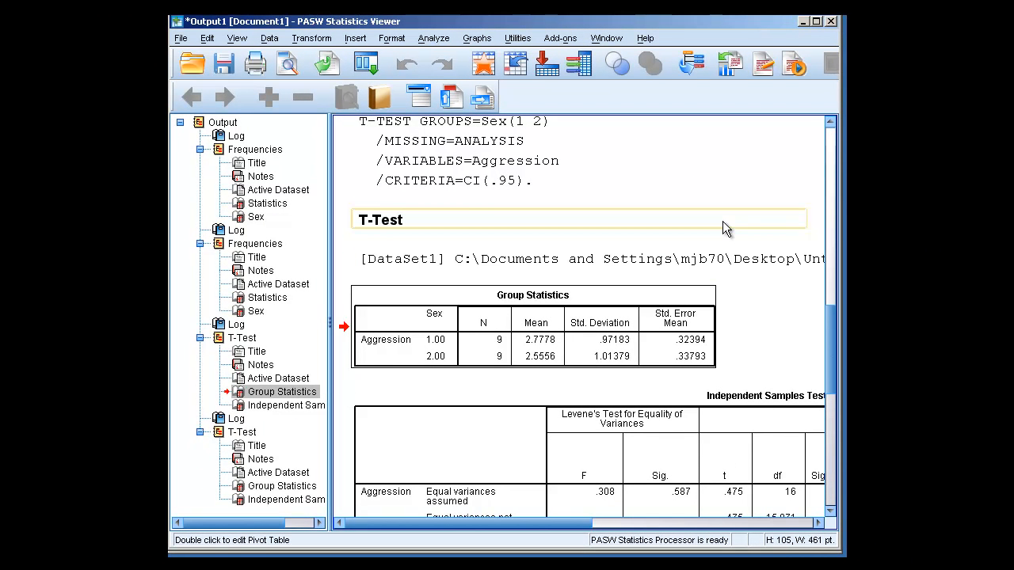
pyautogui.moveTo(725, 228)
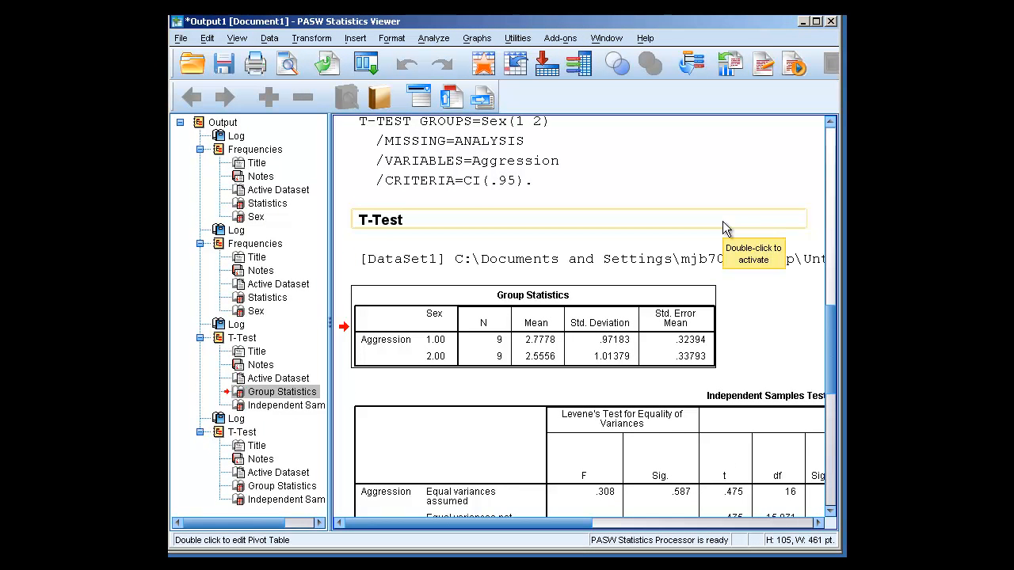